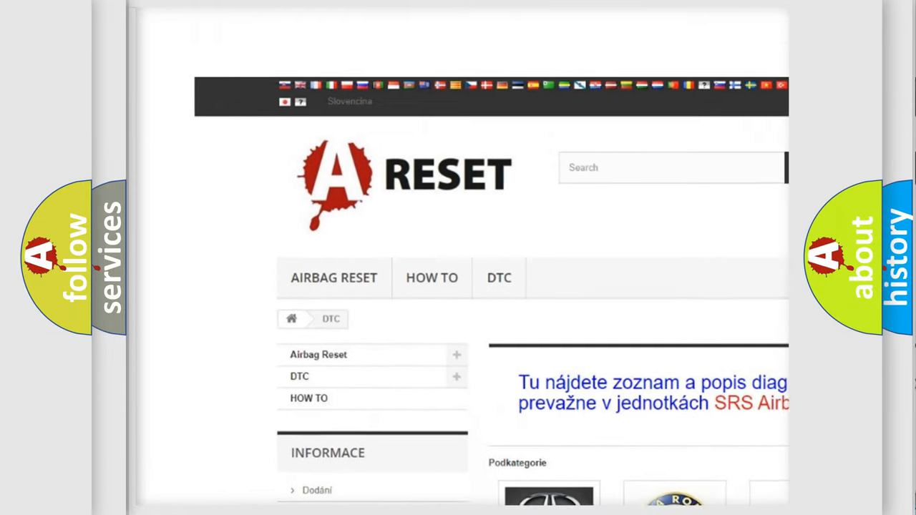
Step: Open the Toyota tile from the DTC categories and browse its diagnostic code subcategories
scroll(down, 3)
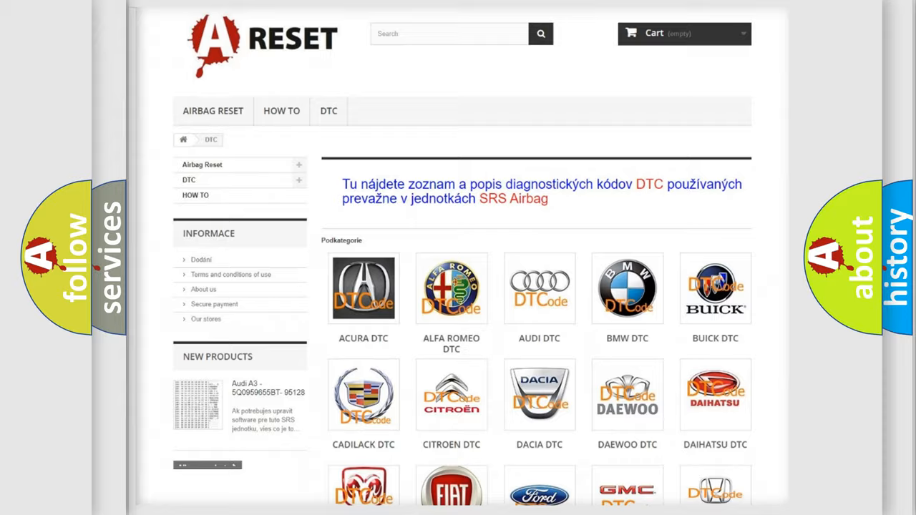
scroll(down, 3)
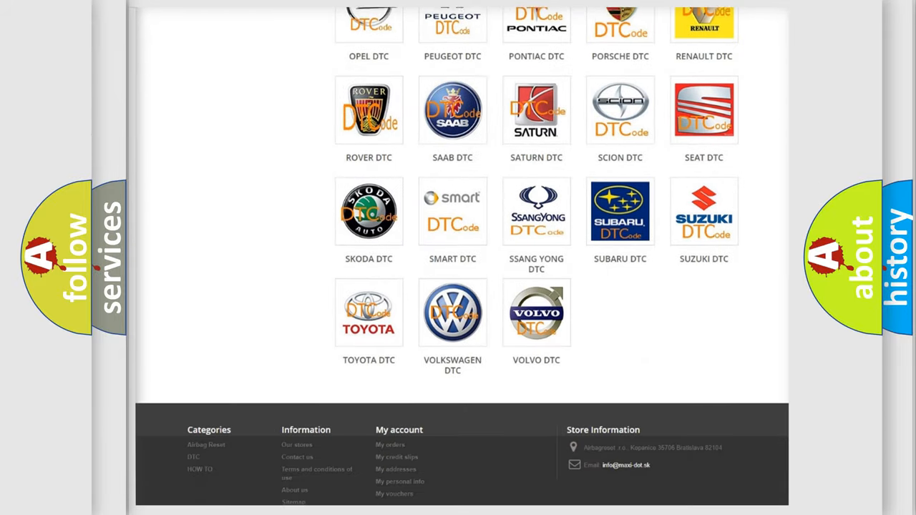
scroll(down, 3)
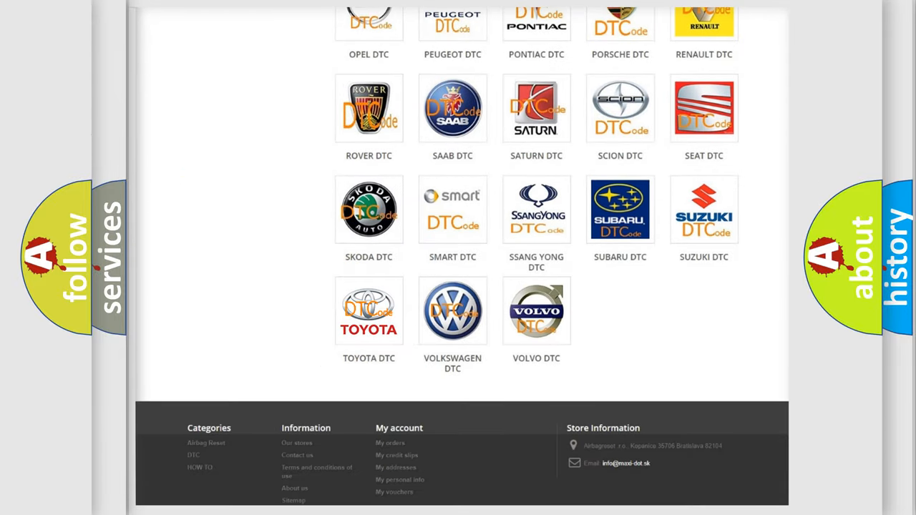
click(368, 311)
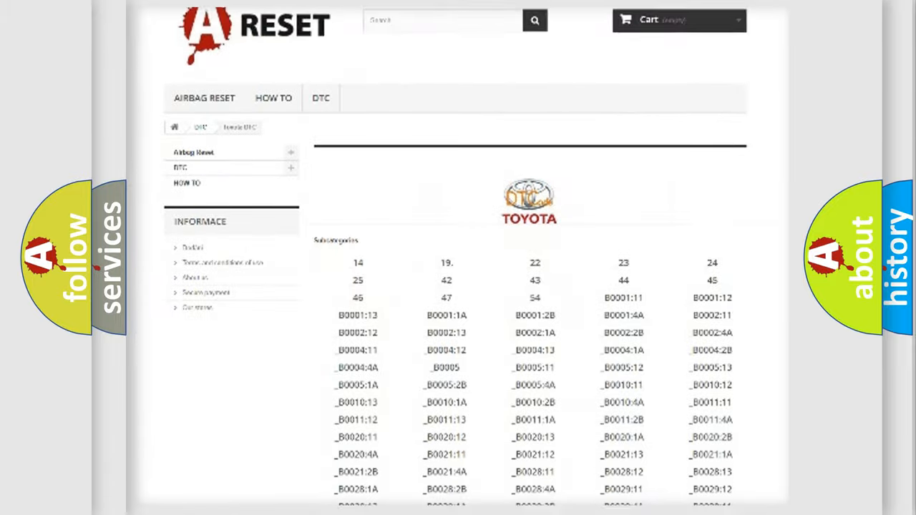
scroll(down, 3)
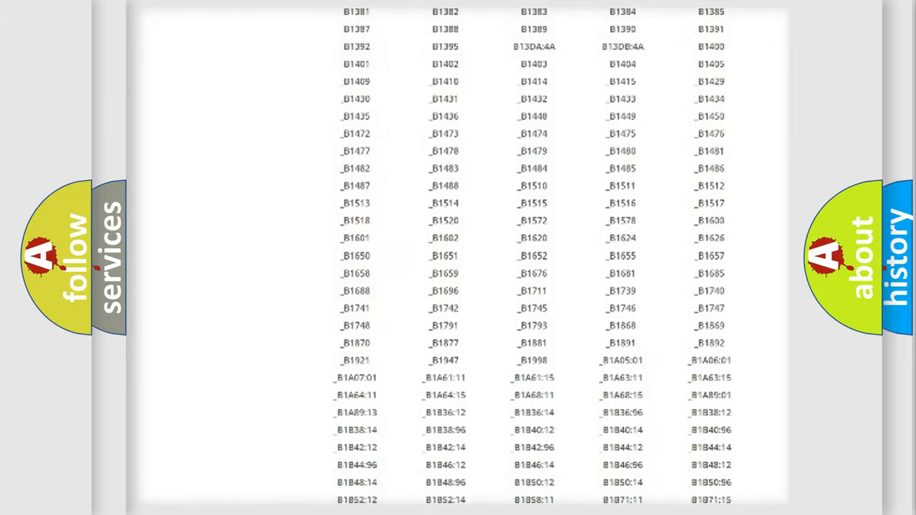